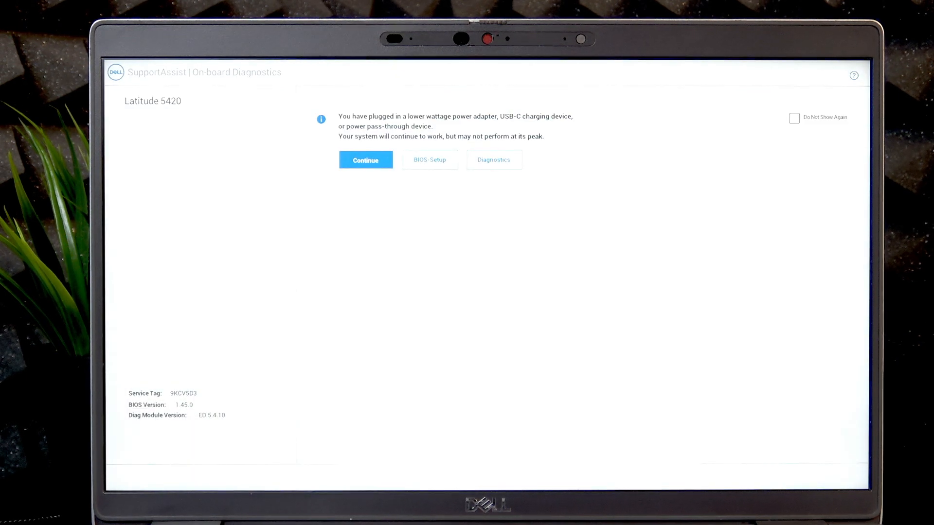
- Continue past the lower-wattage power adapter warning so the laptop resumes booting
click(365, 160)
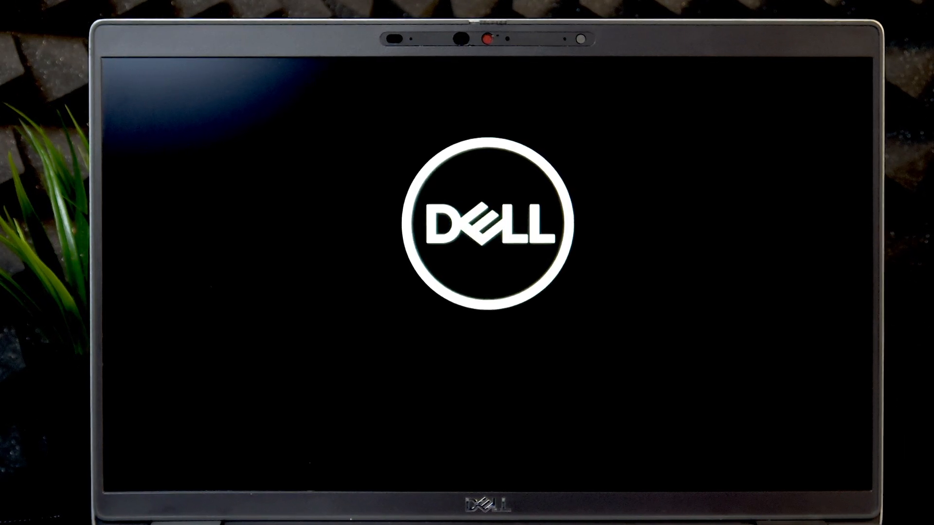